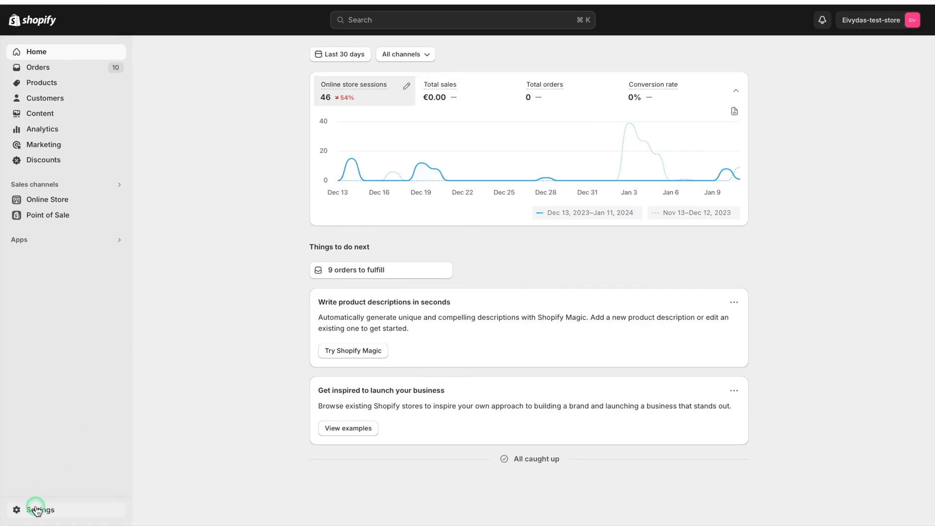
# Go to Settings and open the Shipping and delivery page
pyautogui.click(40, 510)
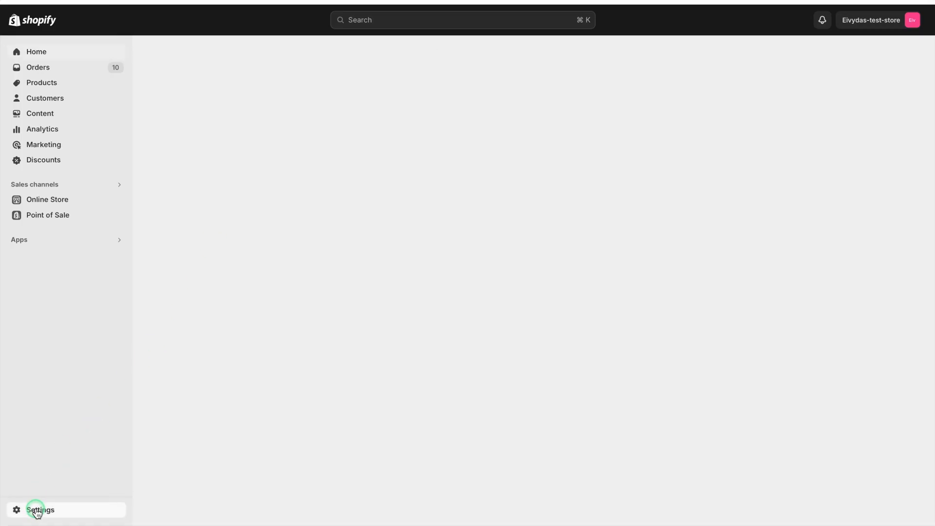
pyautogui.click(39, 513)
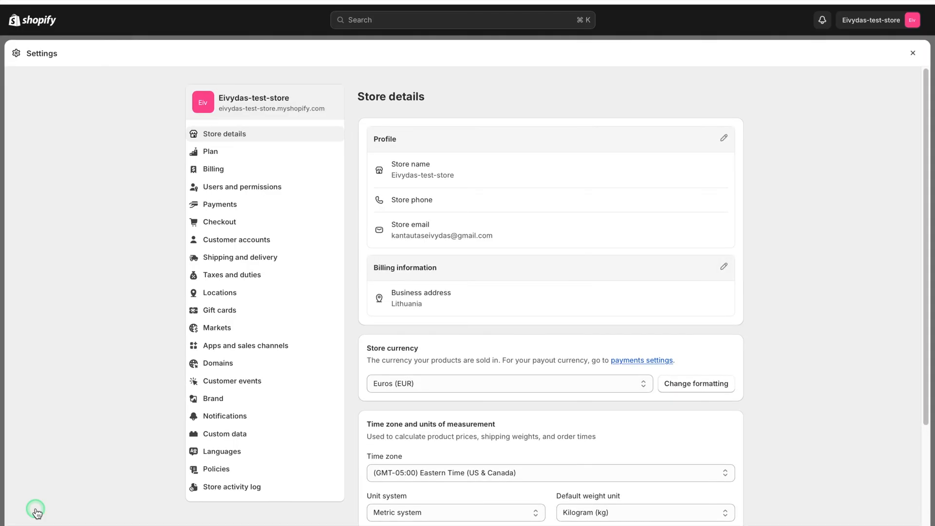
pyautogui.click(244, 257)
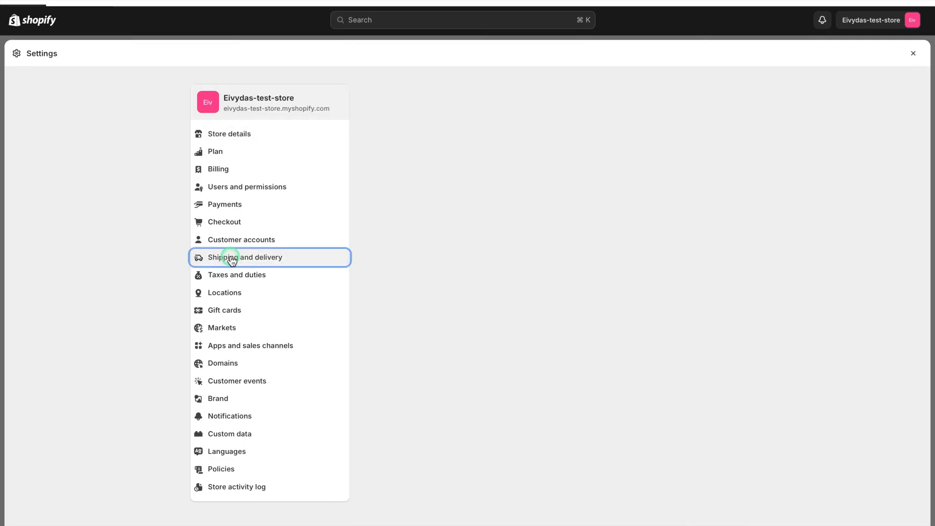
pyautogui.click(245, 257)
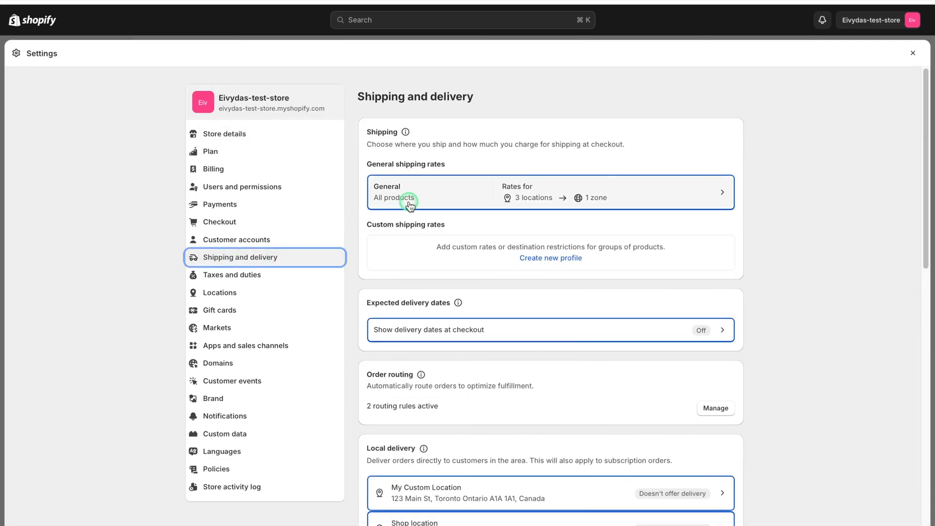
# Open the General shipping profile that covers all products
pyautogui.click(429, 191)
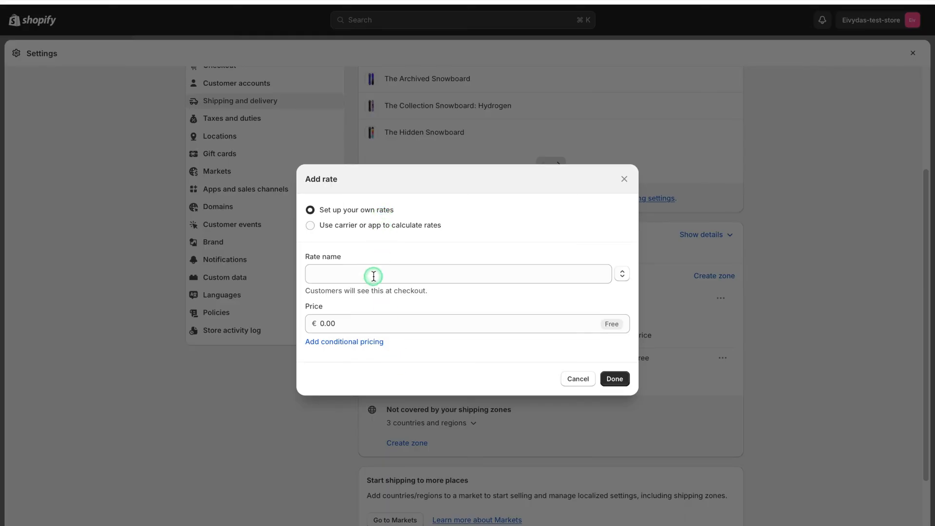
# Name the rate 'Free Shipping' and add conditional pricing based on order price
pyautogui.write('Free Shipping')
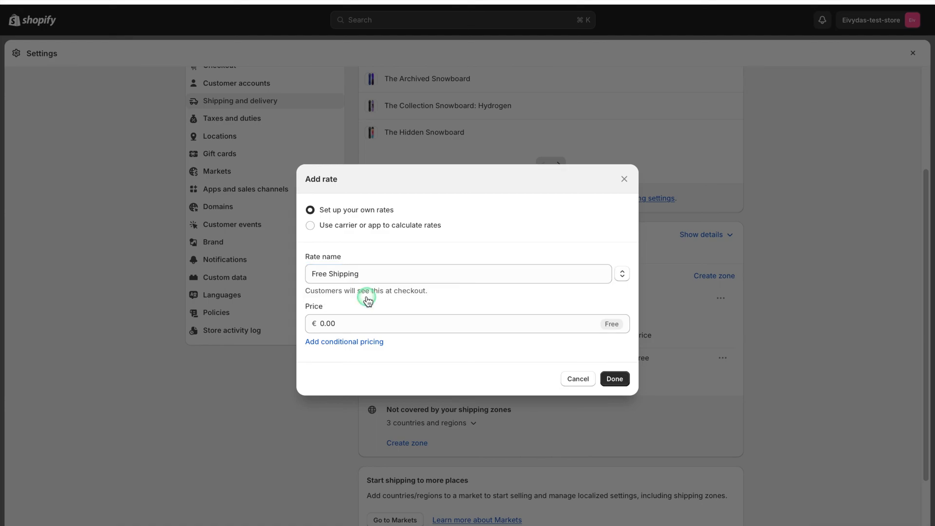
pyautogui.click(344, 340)
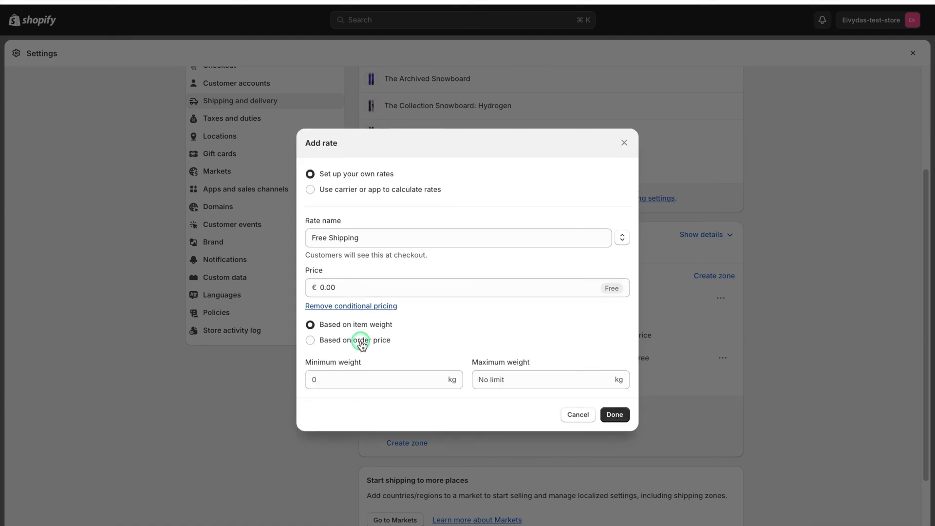
pyautogui.click(310, 340)
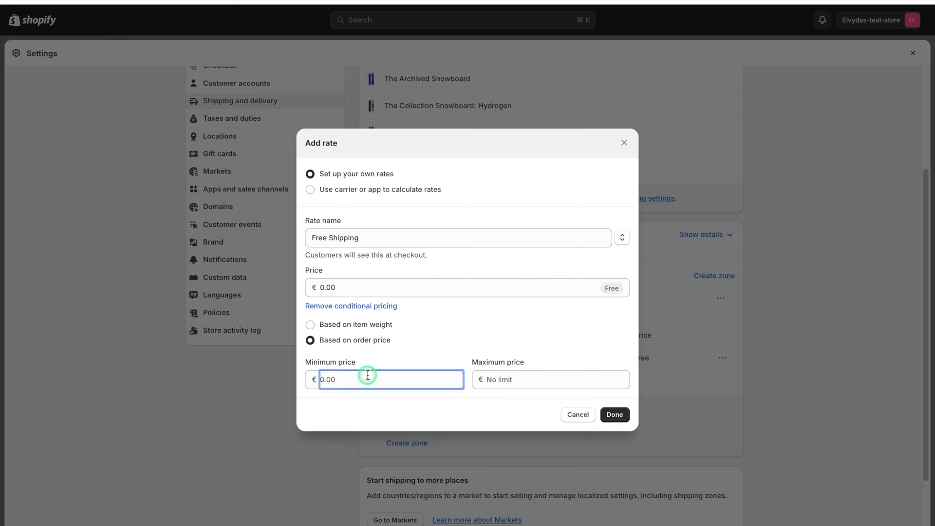
# Set a €50.00 minimum order price, confirm the rate, and save the profile
pyautogui.write('50.00')
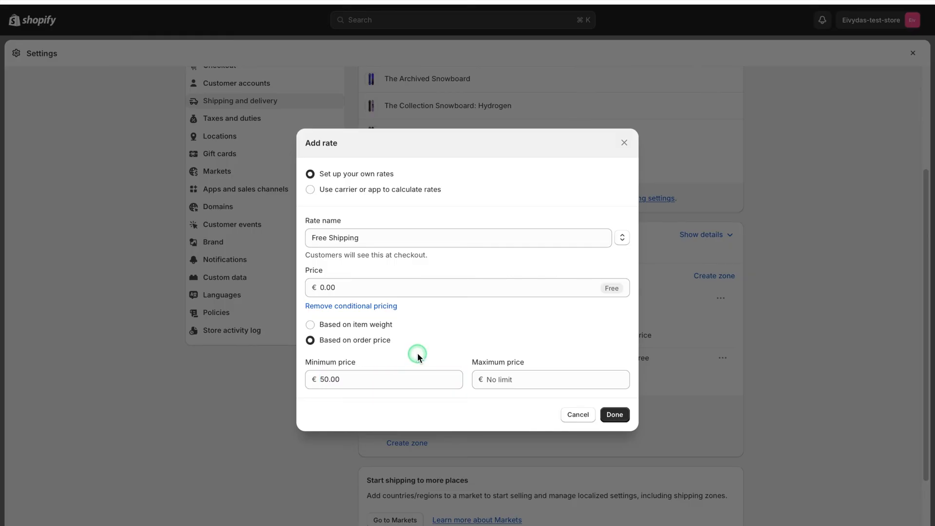
pyautogui.click(456, 288)
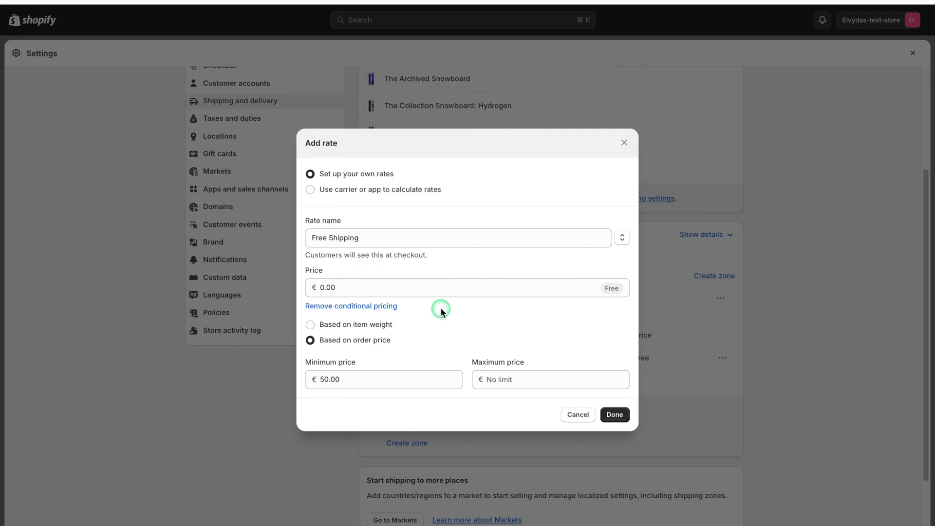
pyautogui.click(613, 415)
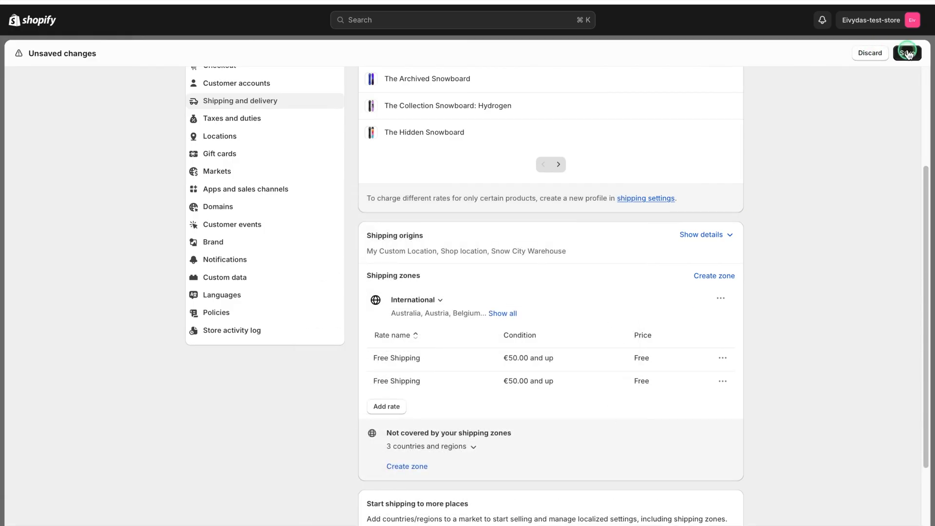
pyautogui.click(907, 52)
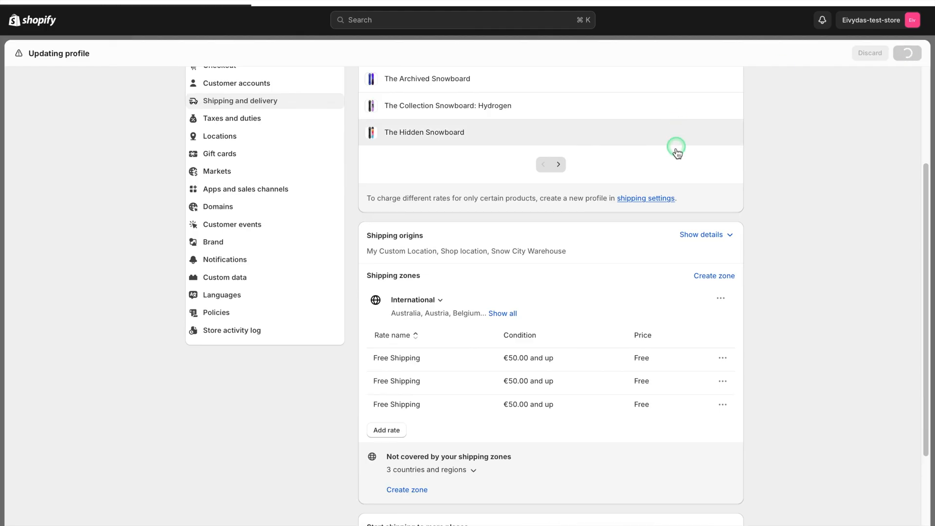